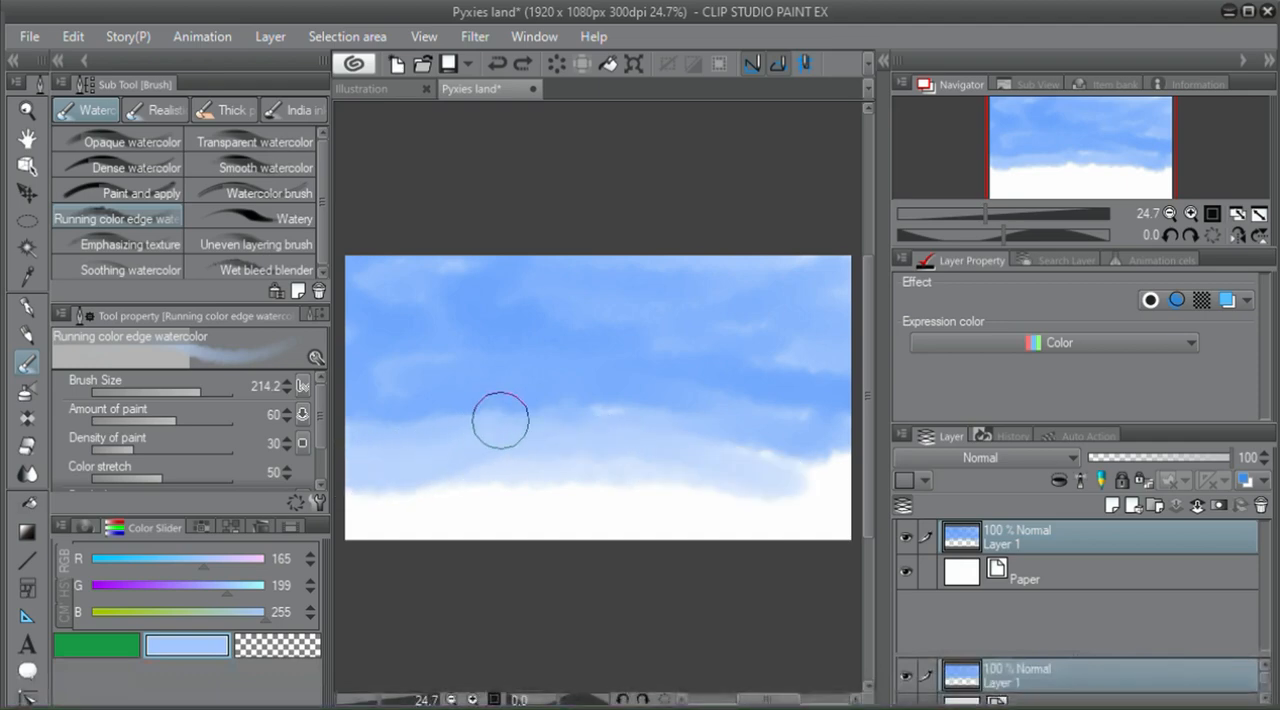
Step: Paint a watercolor cloud stroke across the sky on Layer 1
left_click_drag(500, 420, 635, 527)
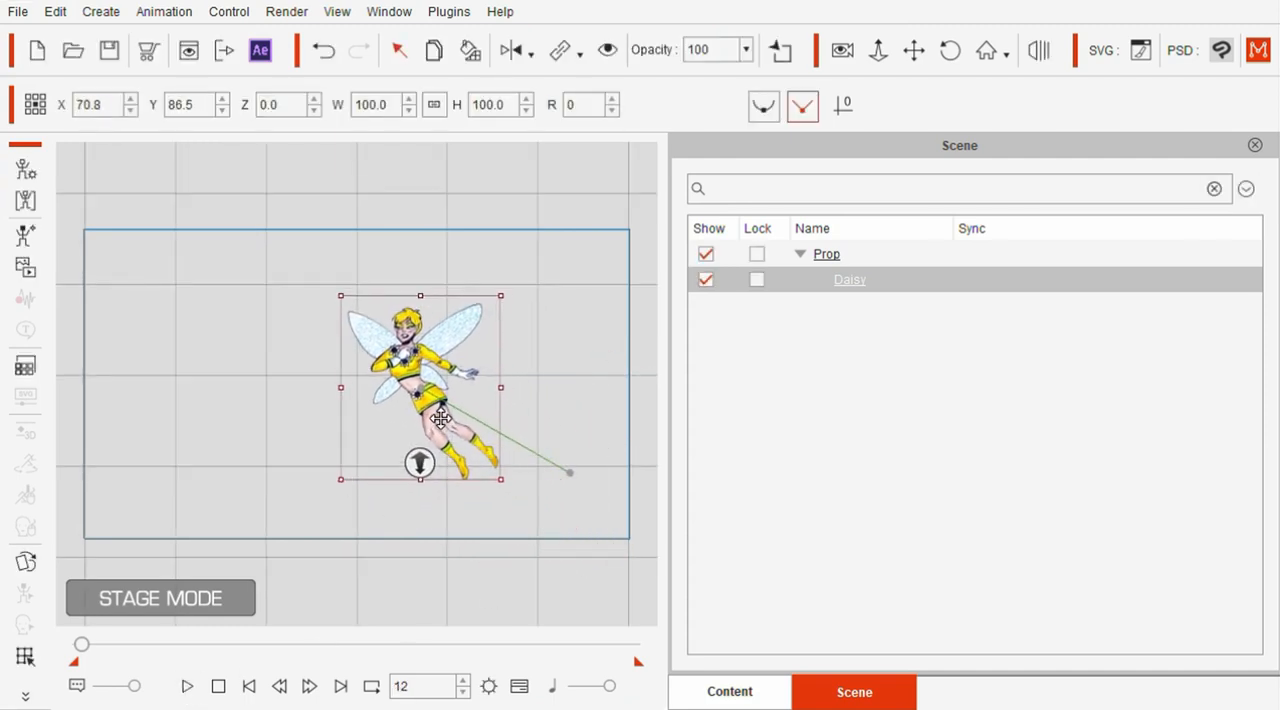
Step: Move Daisy left and scale her up to about 152.5%
left_click_drag(440, 418, 327, 350)
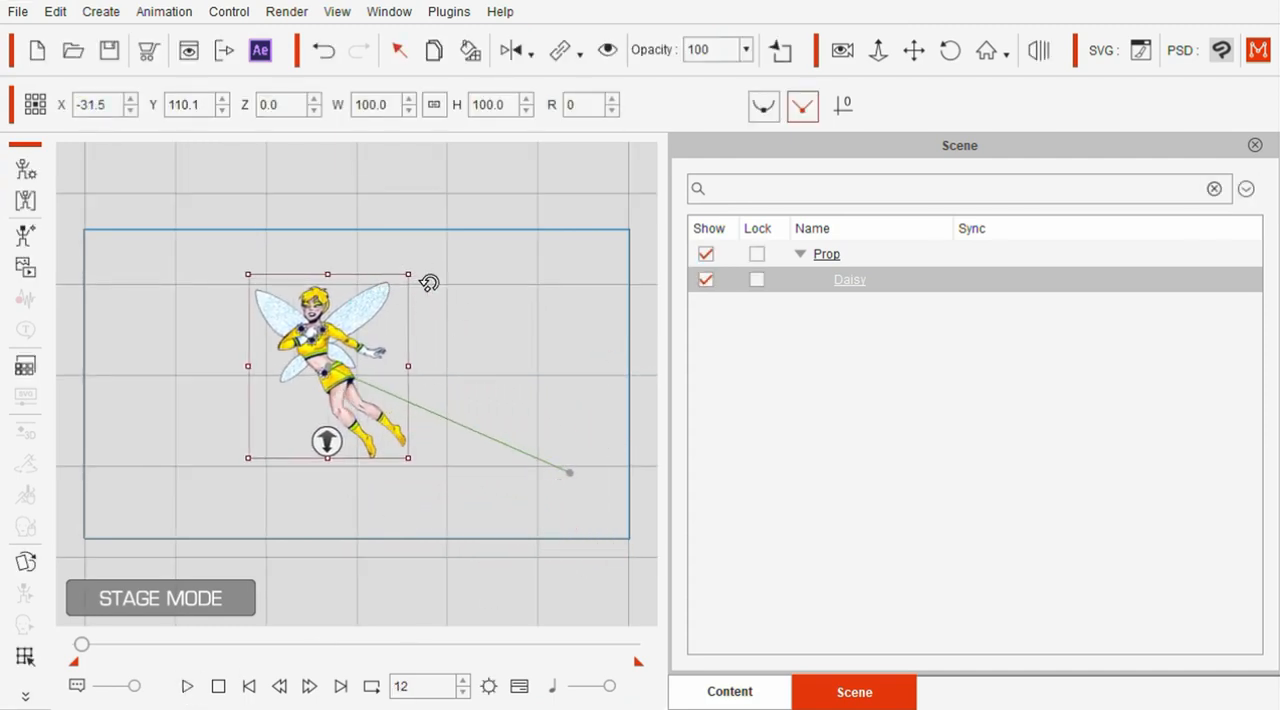
left_click_drag(408, 275, 450, 226)
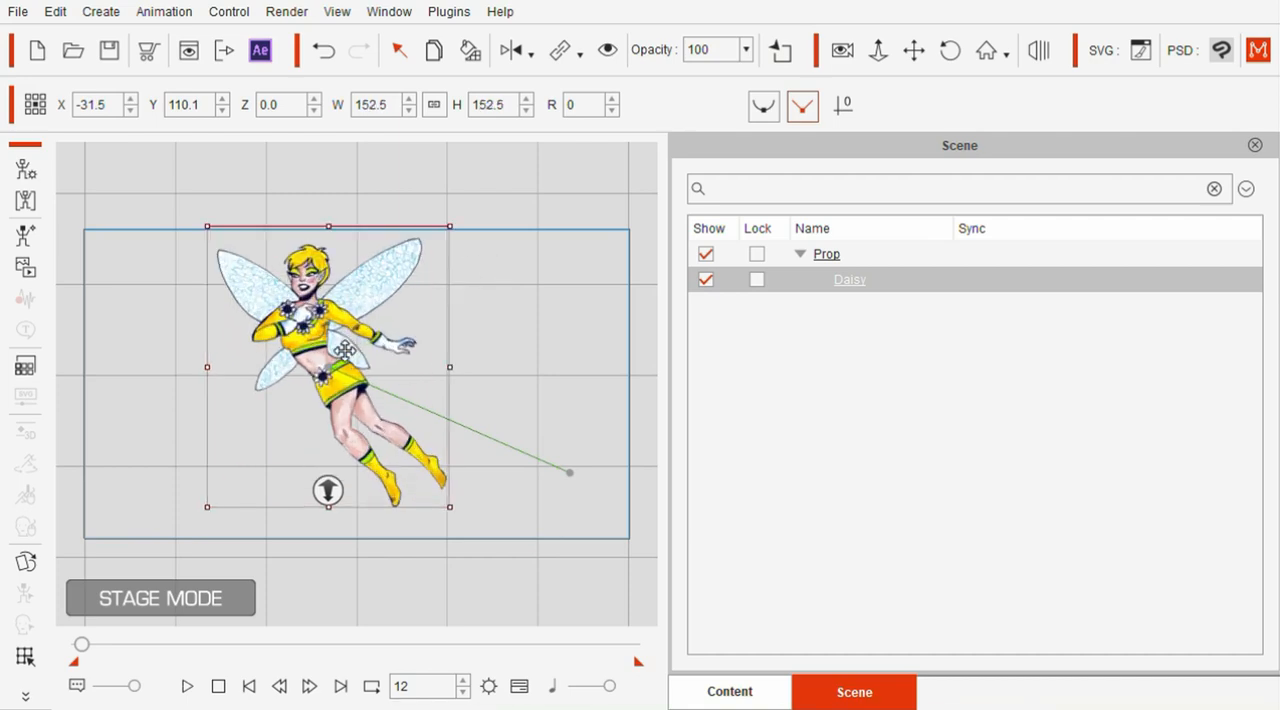
left_click_drag(328, 350, 198, 350)
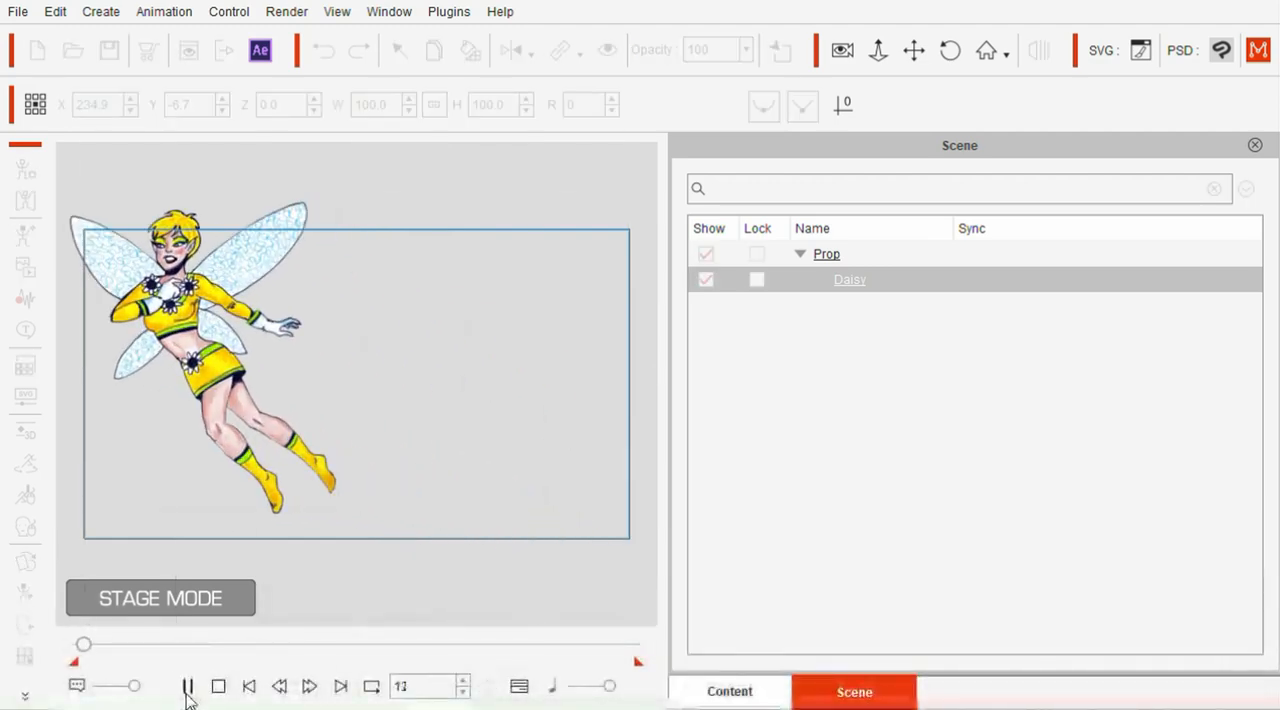
Step: Stop the pixie flight playback
left_click(729, 691)
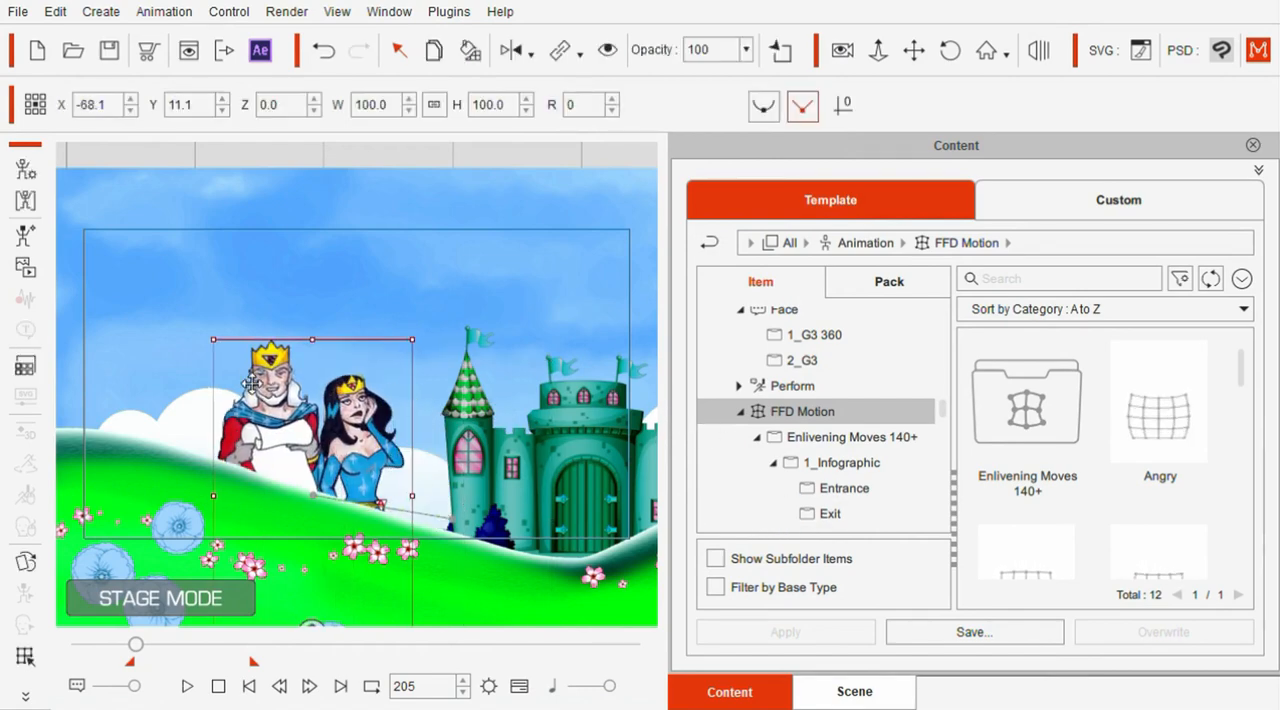
Step: Shift the king and queen left and down, scale to 126.9%, and scroll FFD Motion to Breath
left_click_drag(250, 385, 245, 335)
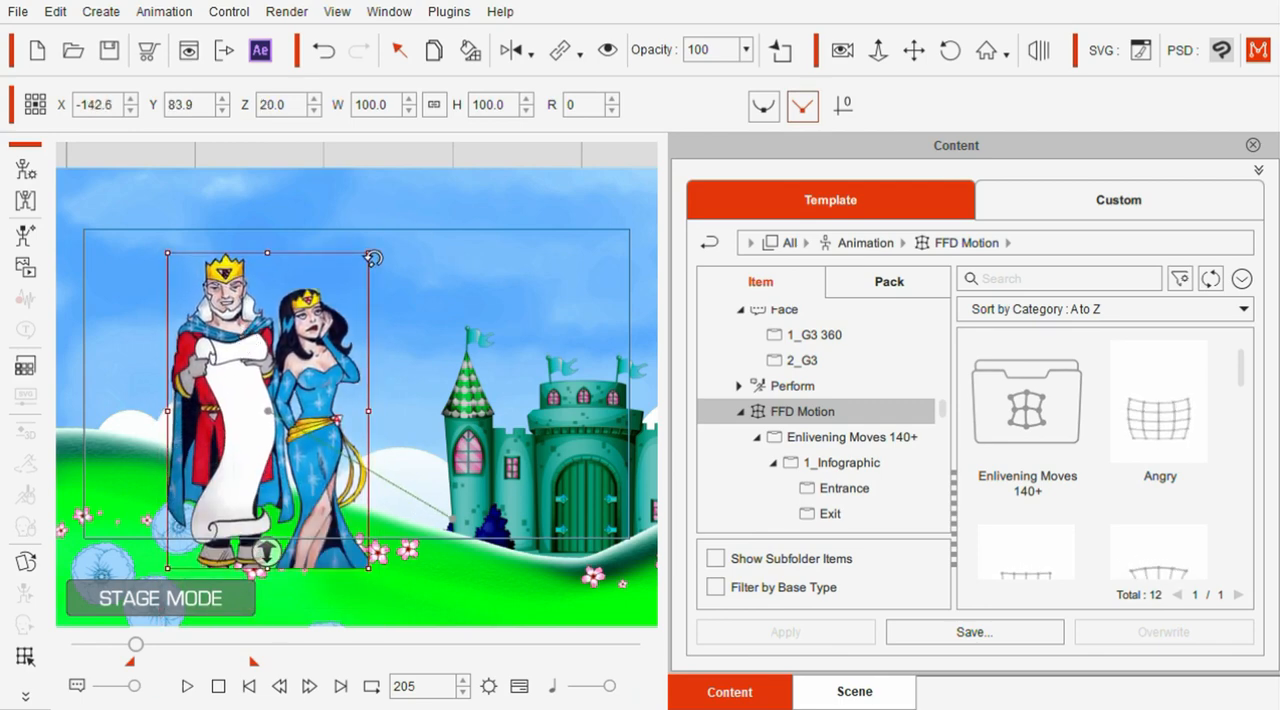
left_click_drag(268, 420, 270, 470)
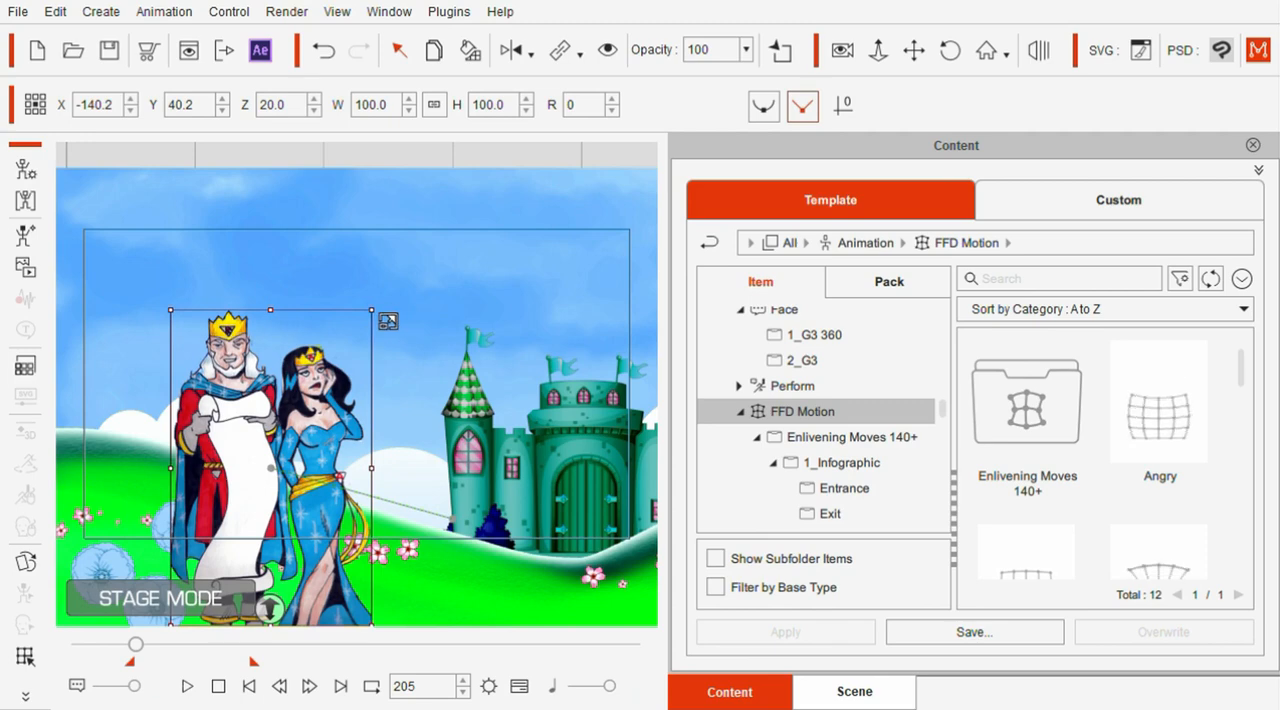
left_click_drag(372, 311, 428, 219)
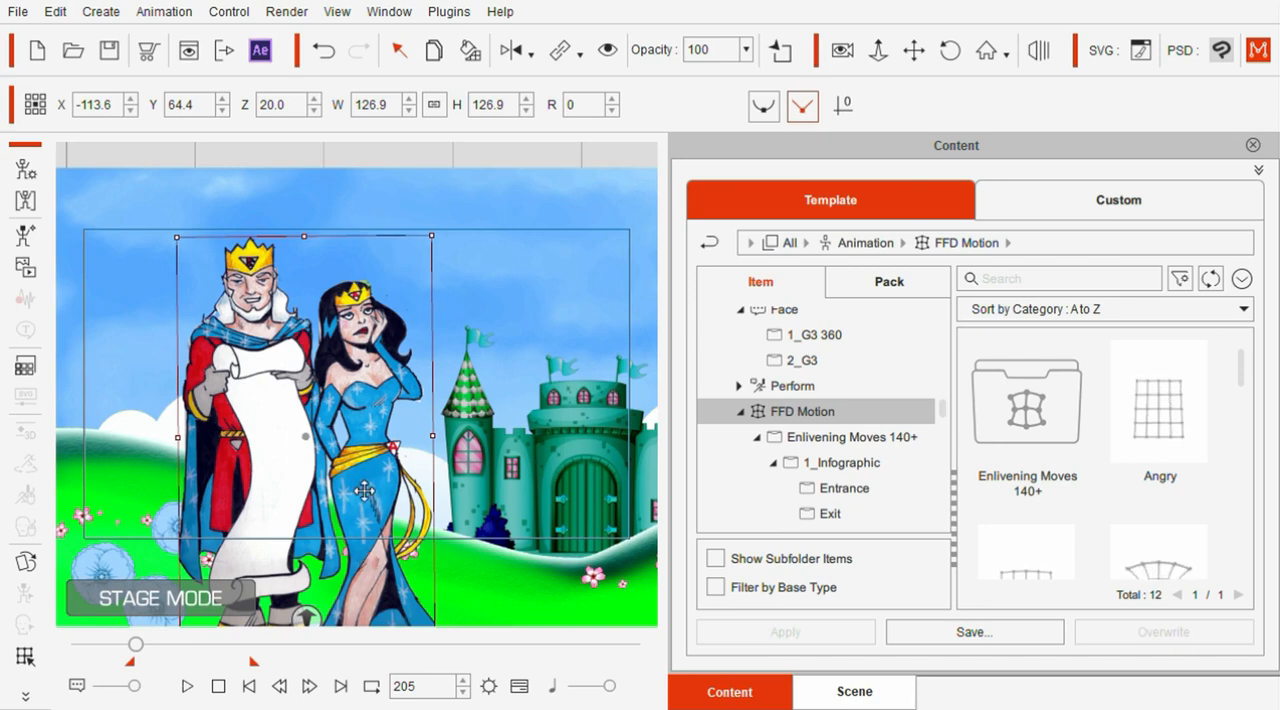
left_click(1159, 405)
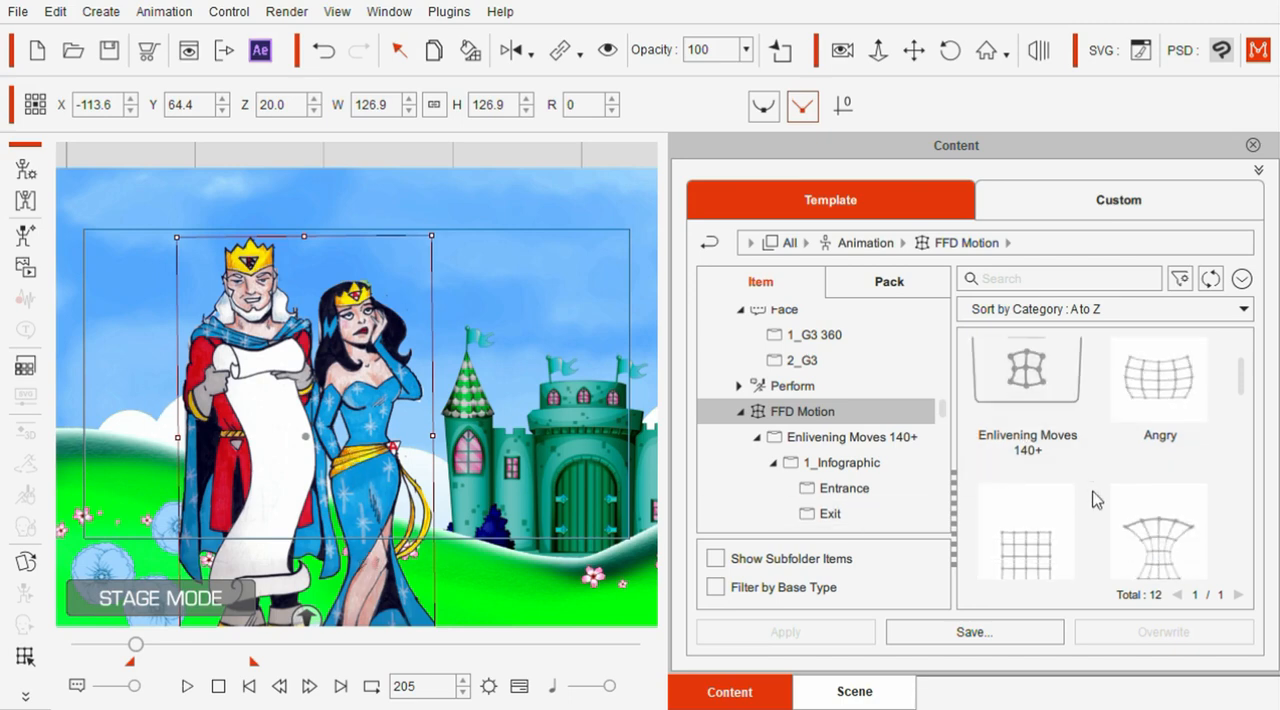
scroll("down", 3)
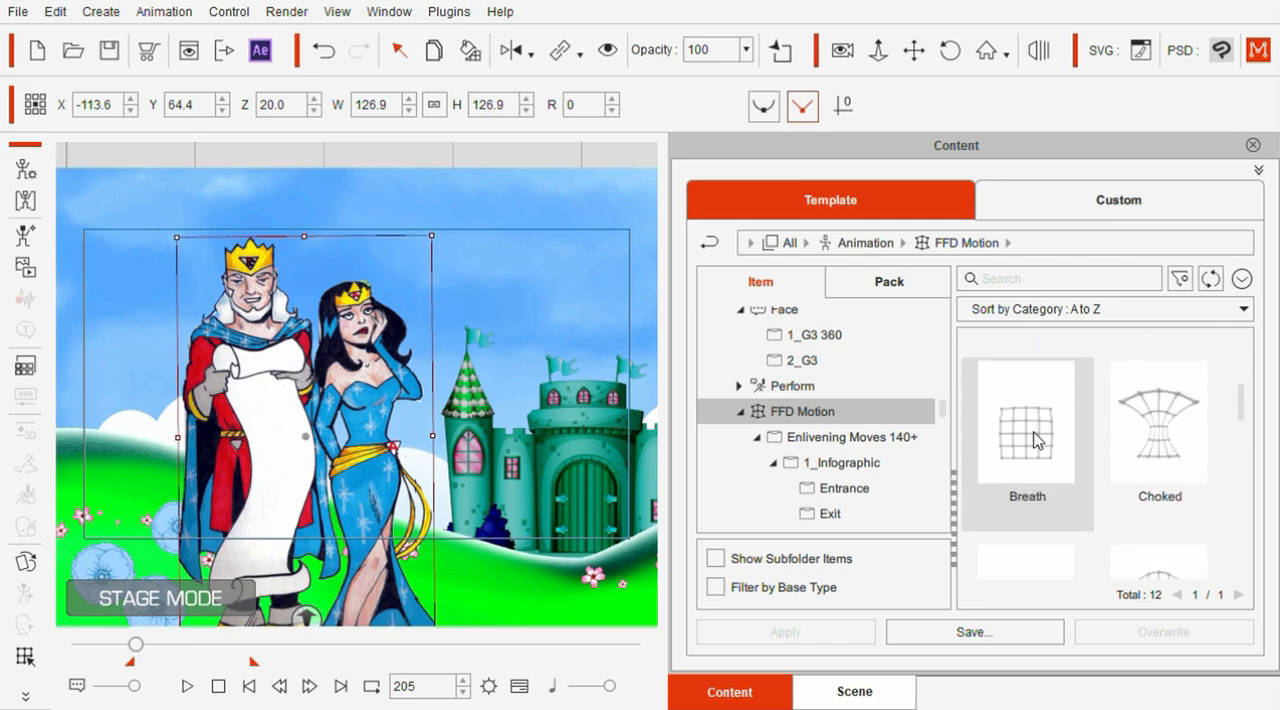